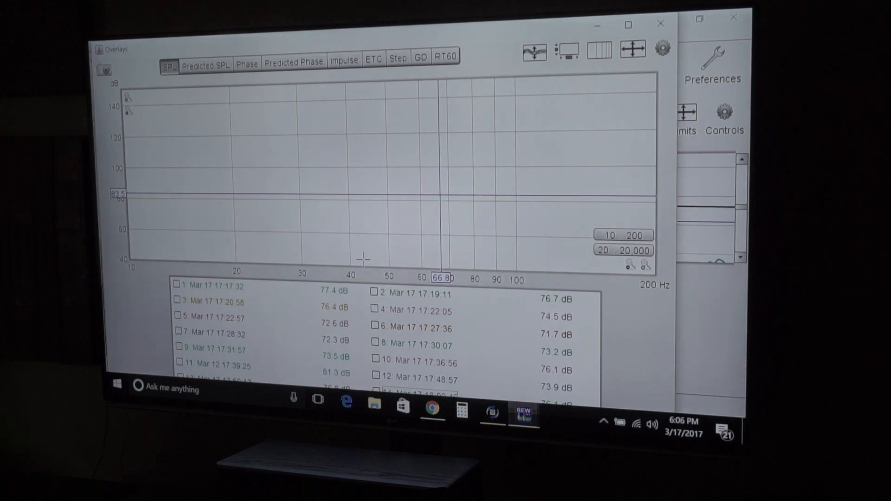
- Show measurement 1's SPL curve, briefly adding measurement 11 and toggling 1 off and back on
{"action": "left_click", "coordinate": [177, 286]}
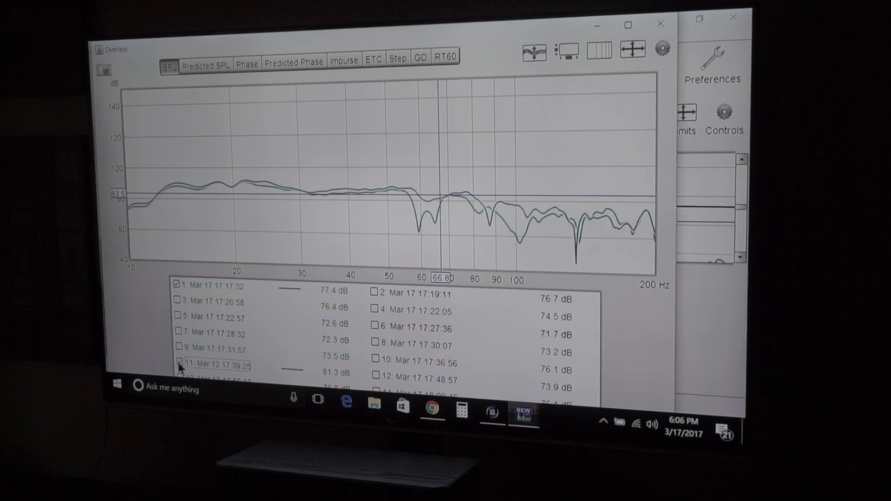
{"action": "left_click", "coordinate": [178, 364]}
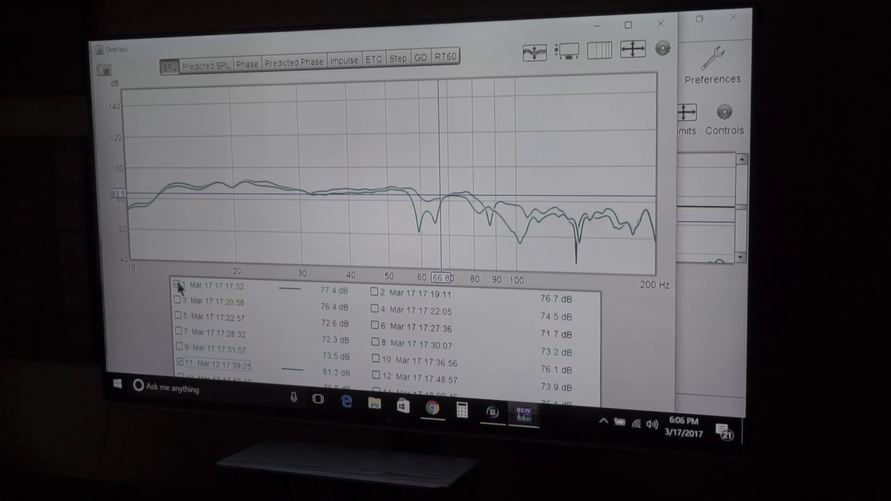
{"action": "left_click", "coordinate": [178, 285]}
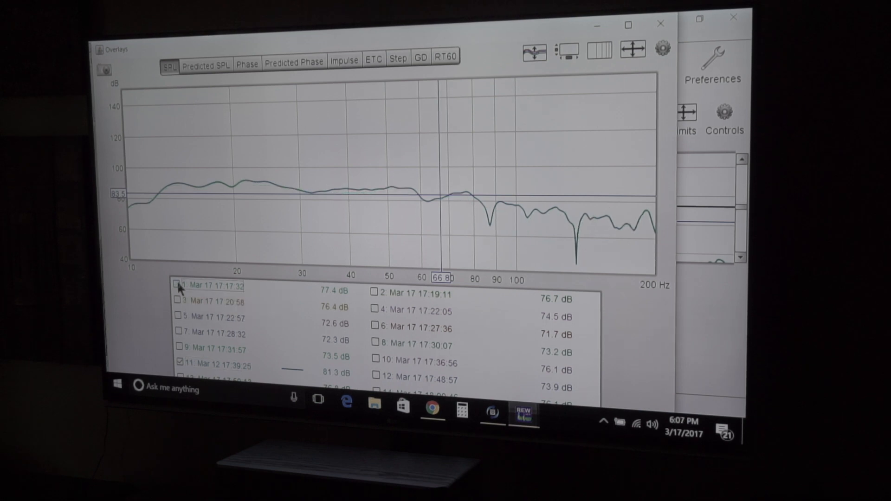
{"action": "left_click", "coordinate": [176, 286]}
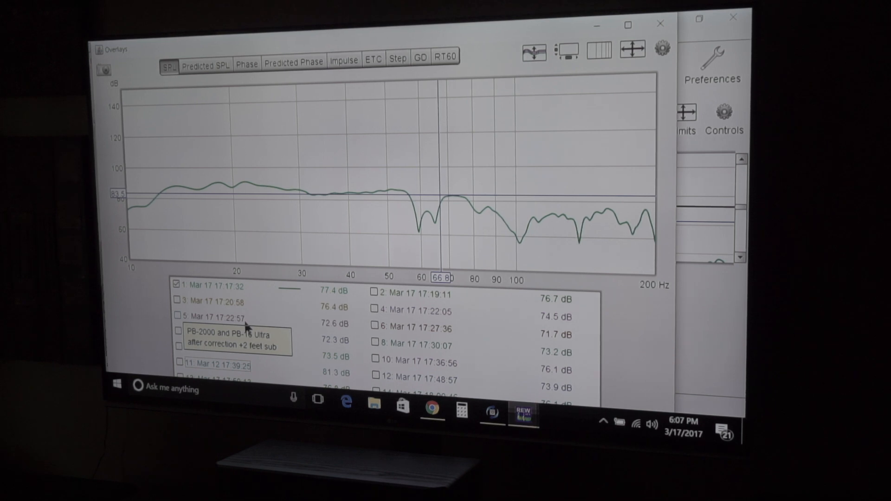
{"action": "mouse_move", "coordinate": [375, 311]}
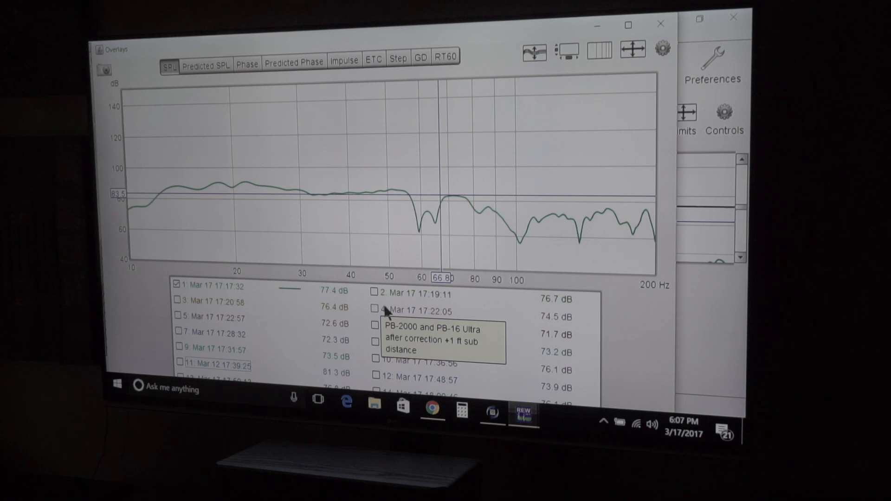
- Tick measurements 4, 5, 6 and then 7 alongside measurement 1's curve
{"action": "left_click", "coordinate": [374, 309]}
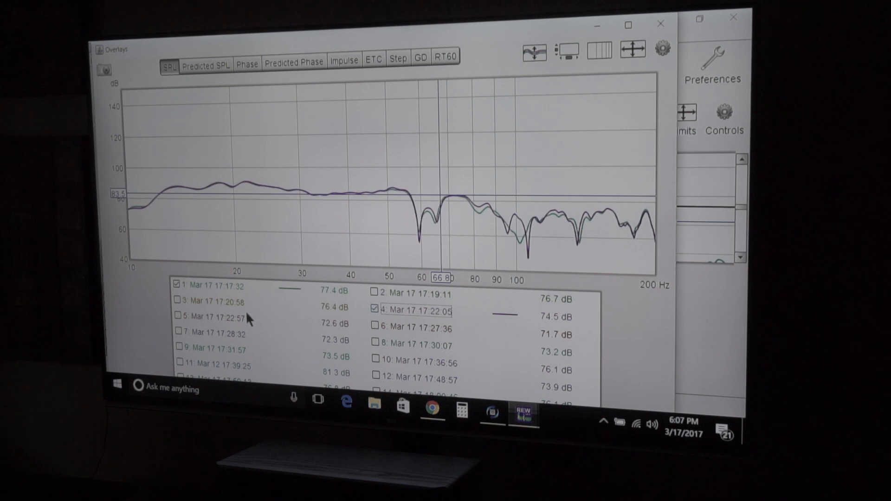
{"action": "left_click", "coordinate": [178, 317]}
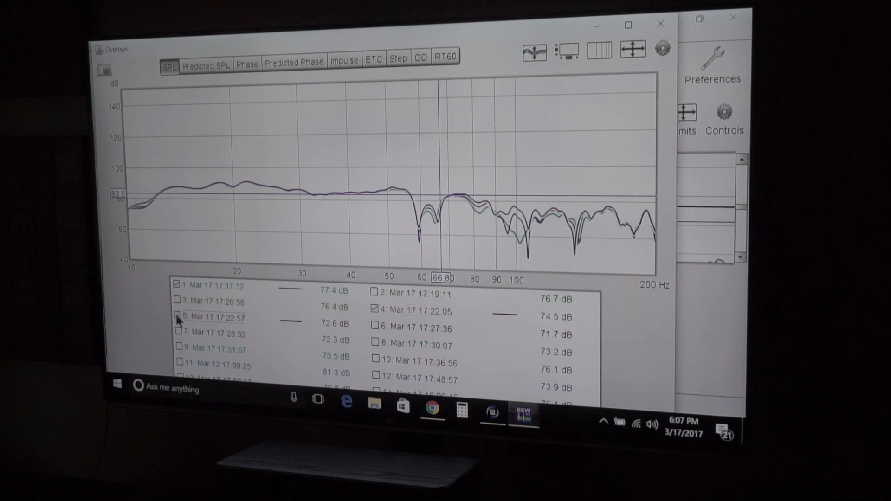
{"action": "left_click", "coordinate": [176, 317]}
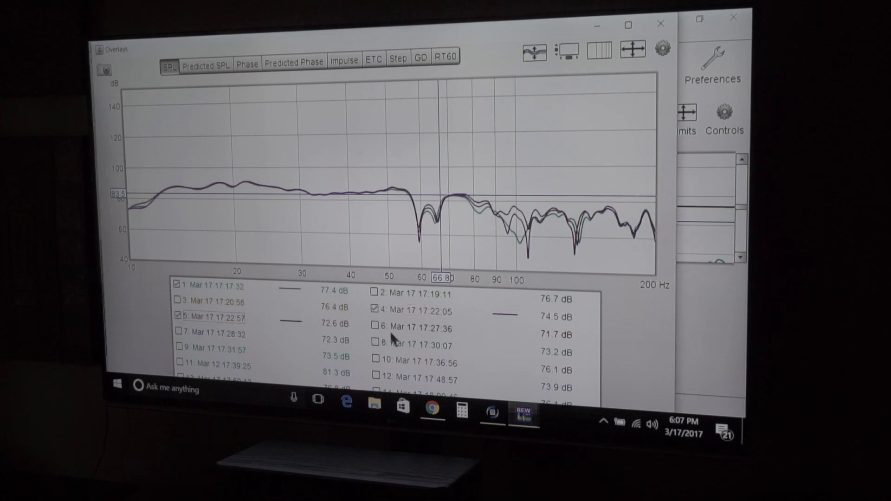
{"action": "left_click", "coordinate": [374, 326]}
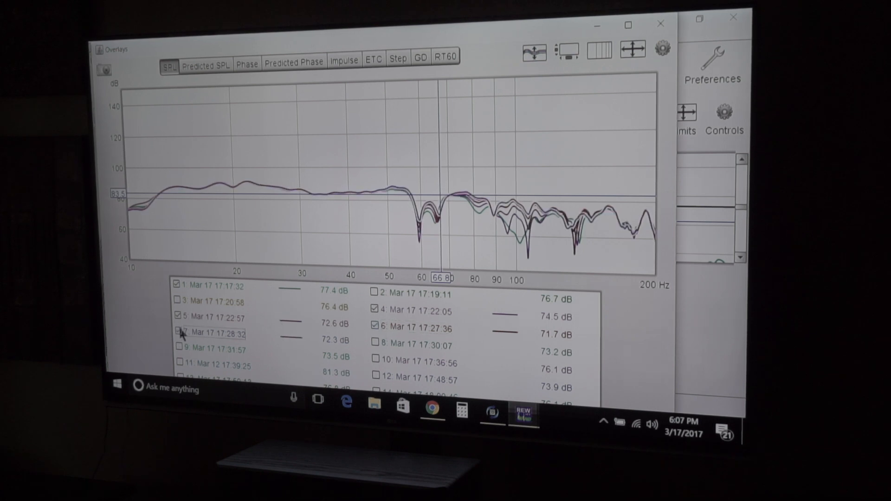
{"action": "left_click", "coordinate": [177, 332]}
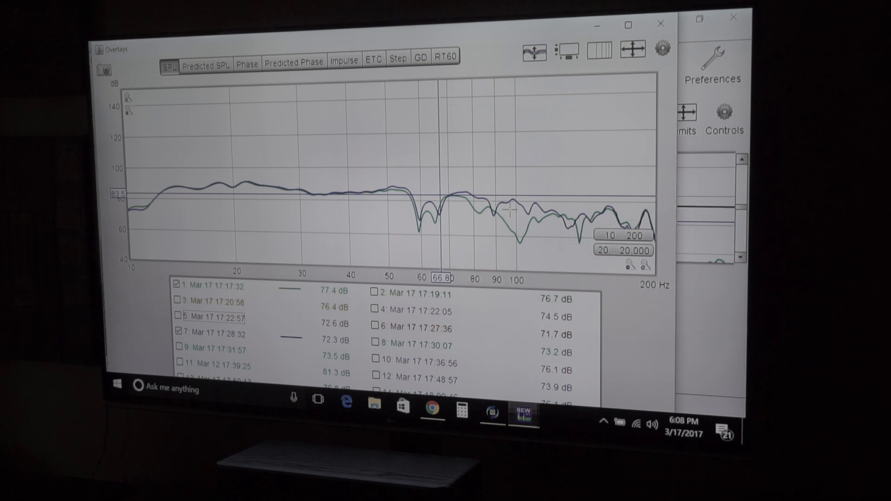
{"action": "mouse_move", "coordinate": [563, 213]}
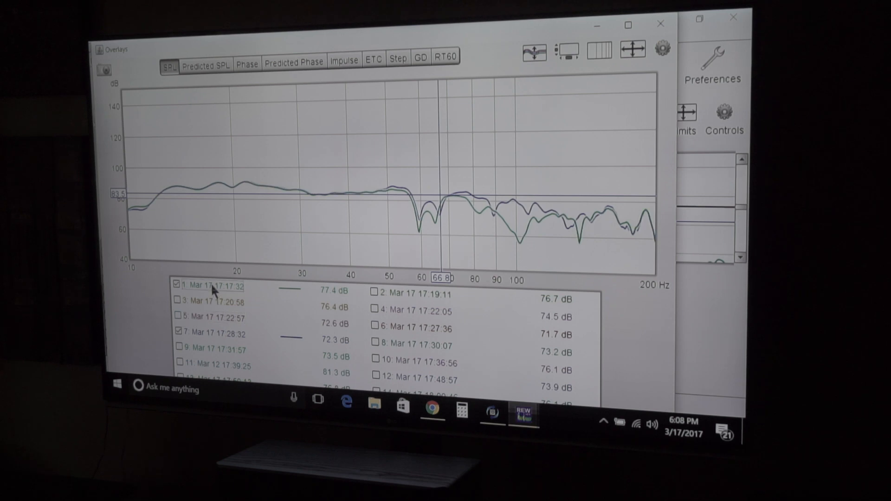
- Toggle measurement 1's curve off and on several times, leaving only measurement 7 shown
{"action": "left_click", "coordinate": [176, 284]}
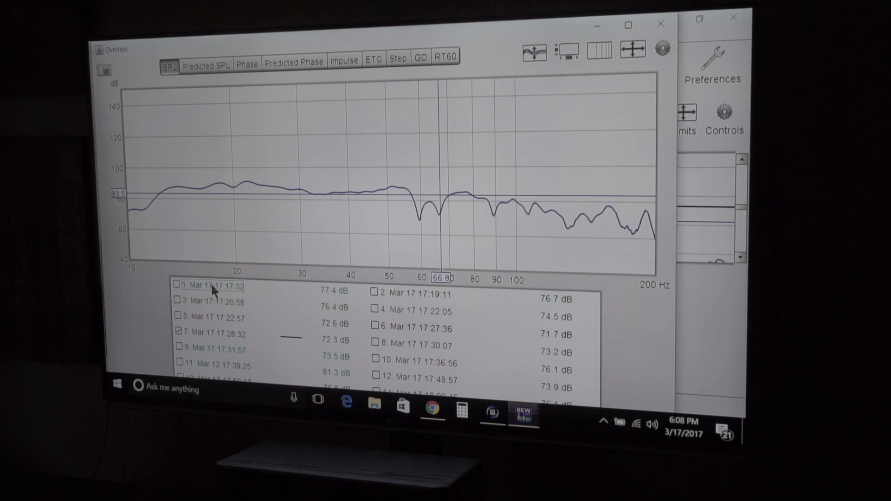
{"action": "left_click", "coordinate": [176, 284]}
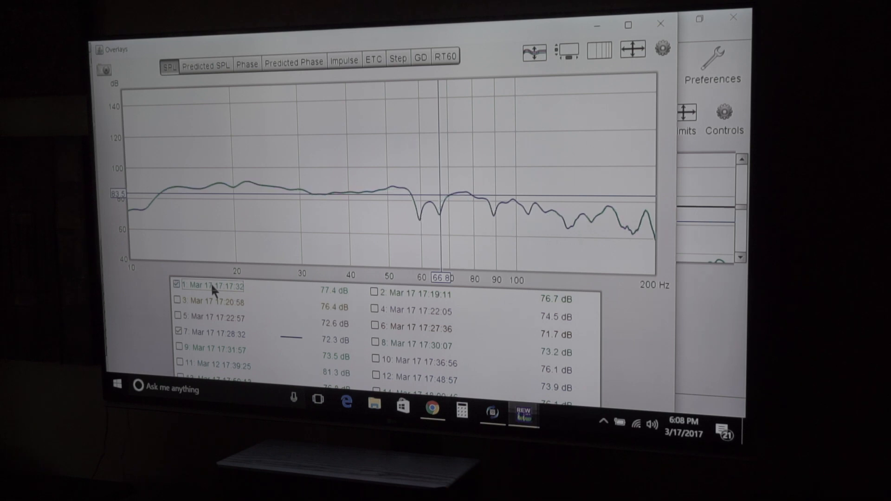
{"action": "left_click", "coordinate": [177, 284]}
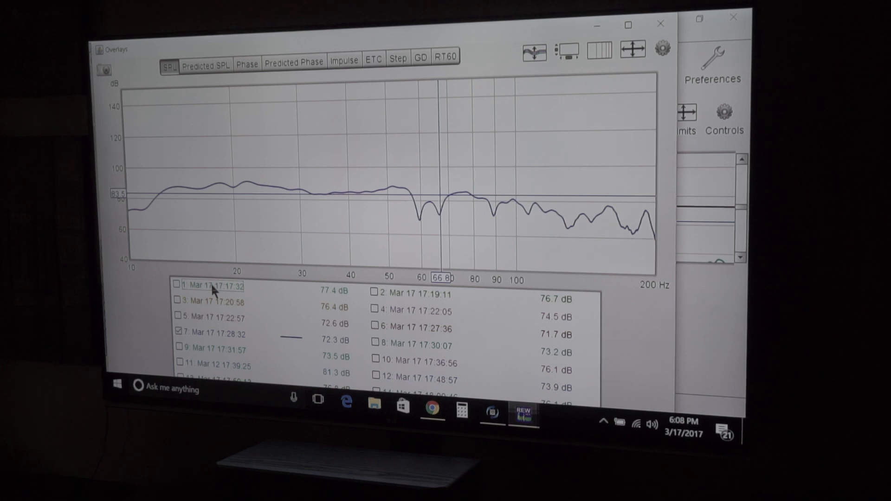
{"action": "left_click", "coordinate": [177, 284]}
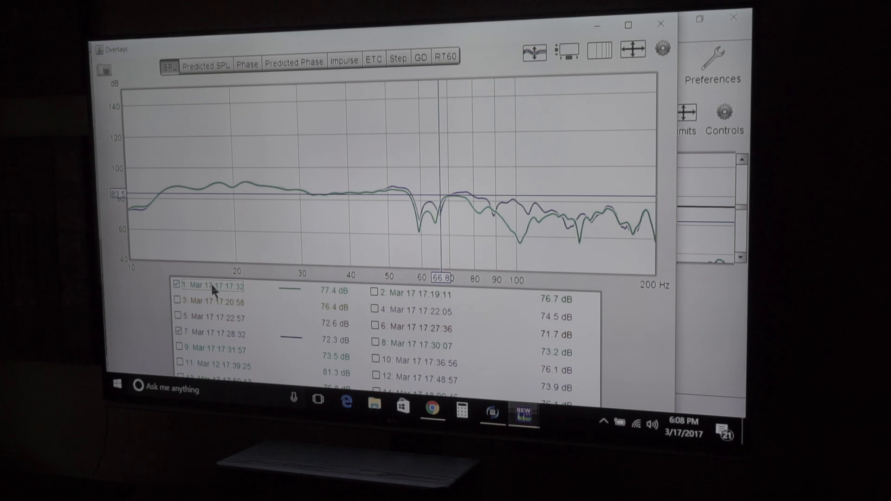
{"action": "left_click", "coordinate": [175, 284]}
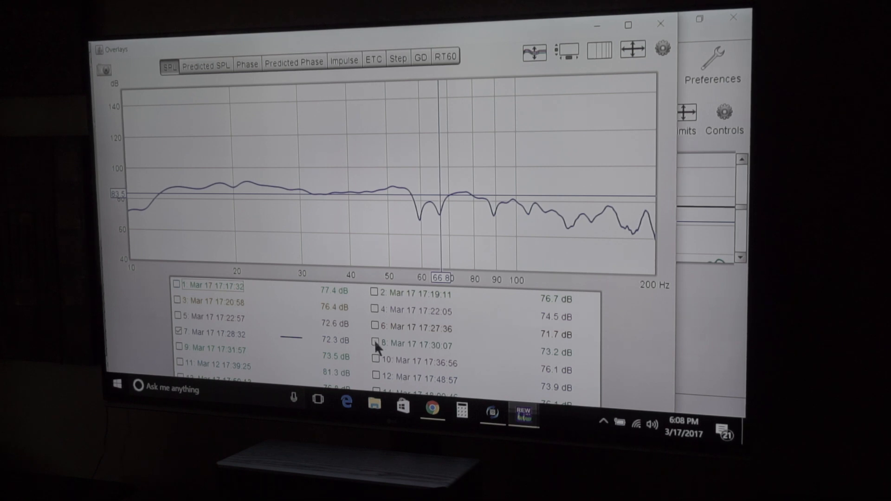
- Tick measurement 9 so its curve overlays measurement 7's
{"action": "left_click", "coordinate": [374, 344]}
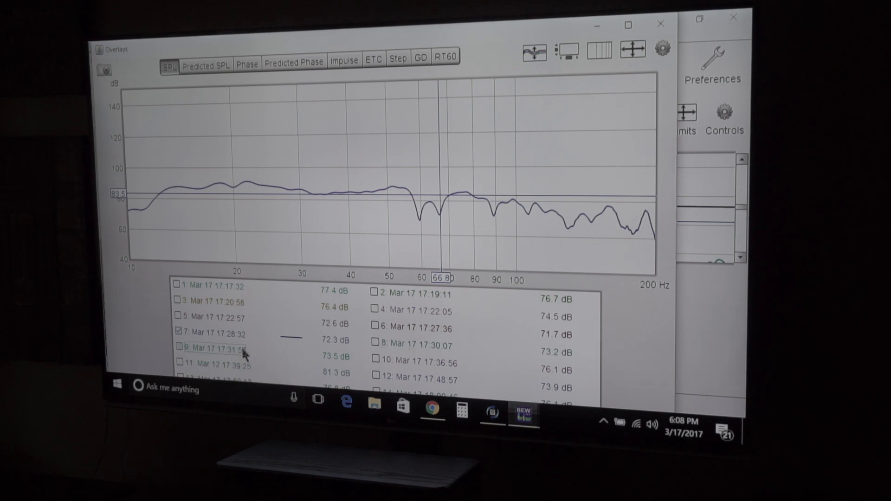
{"action": "left_click", "coordinate": [178, 348]}
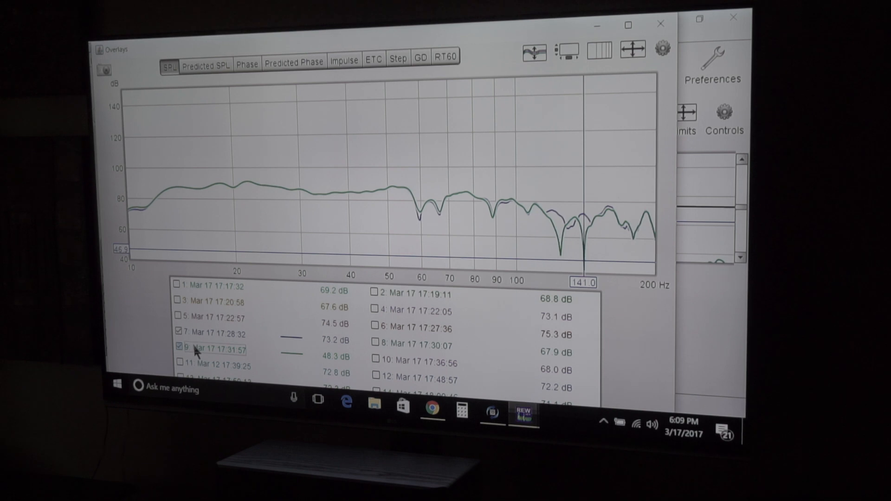
- Hide measurement 9, then briefly recheck measurement 1, leaving measurement 7 alone
{"action": "left_click", "coordinate": [178, 347]}
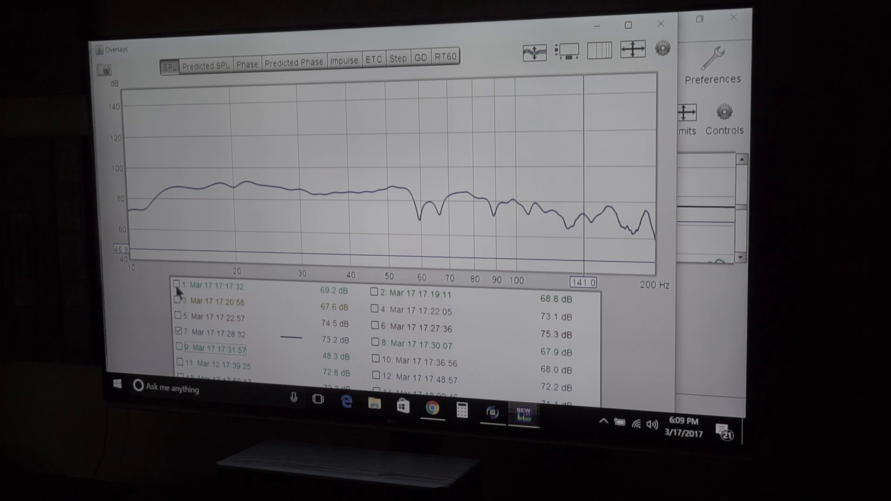
{"action": "left_click", "coordinate": [176, 286]}
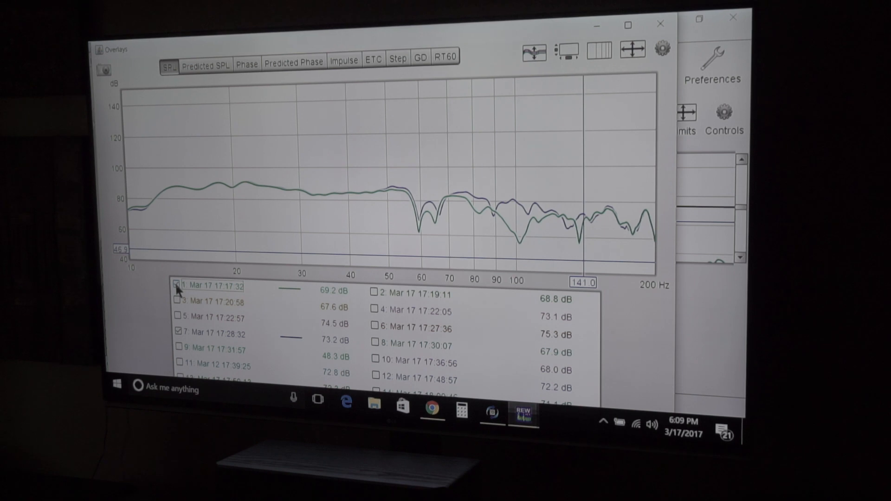
{"action": "left_click", "coordinate": [176, 286]}
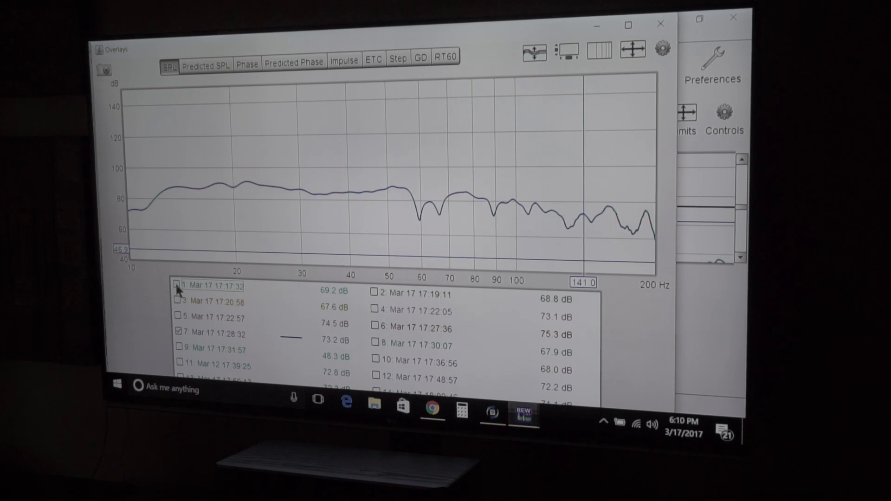
{"action": "mouse_move", "coordinate": [239, 321]}
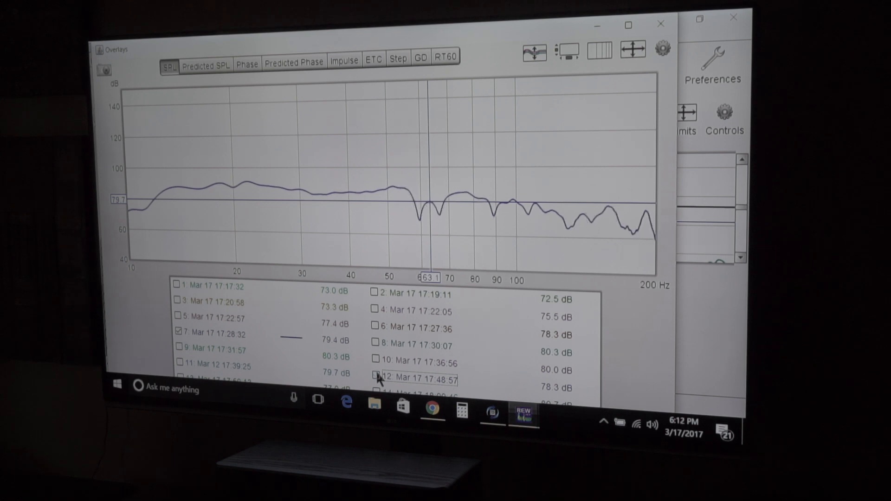
- Tick measurement 13 next to measurement 7 and toggle 7 off and back on
{"action": "left_click", "coordinate": [374, 379]}
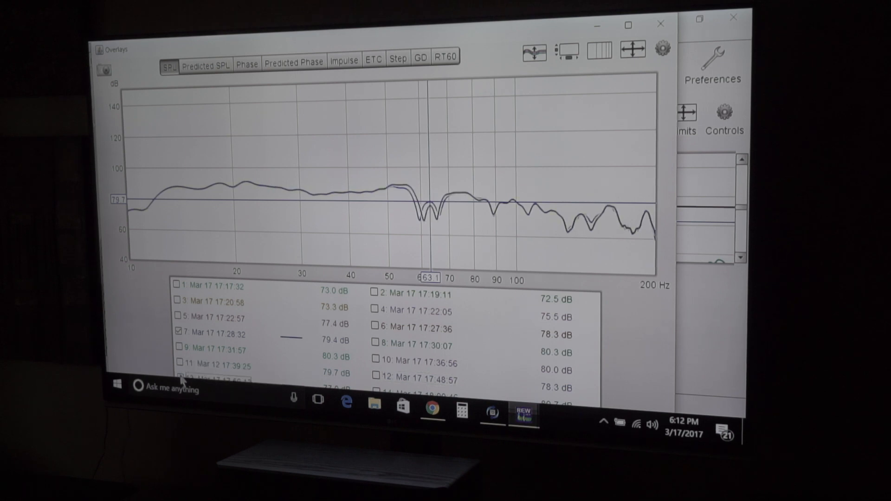
{"action": "mouse_move", "coordinate": [282, 347]}
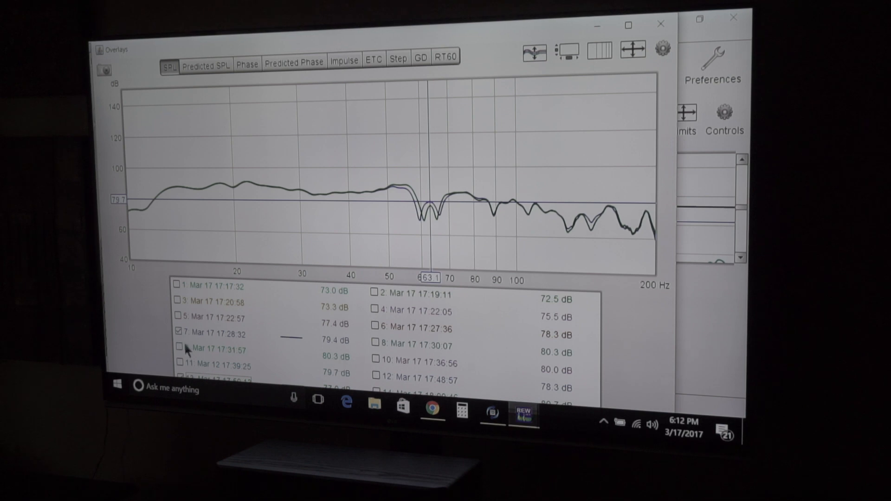
{"action": "left_click", "coordinate": [176, 333]}
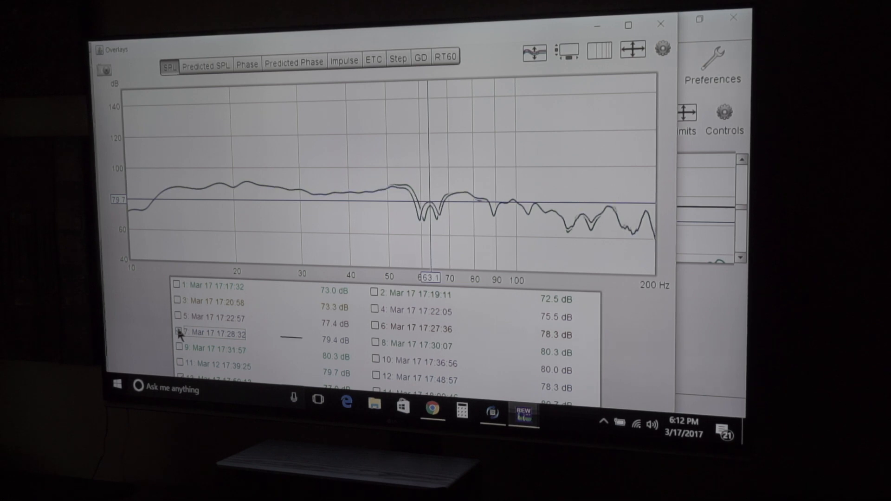
{"action": "left_click", "coordinate": [178, 333]}
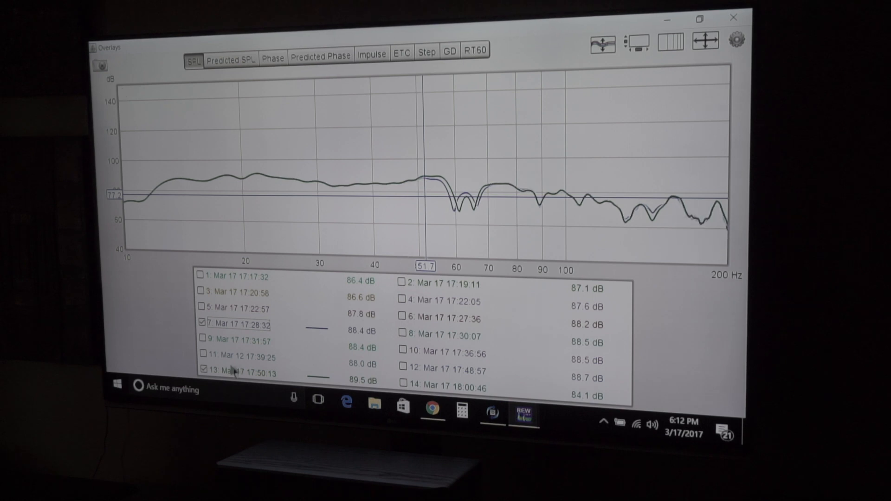
- Untick measurement 13 and tick measurement 14 (Mar 17 18:00:46) beside measurement 7
{"action": "left_click", "coordinate": [200, 371]}
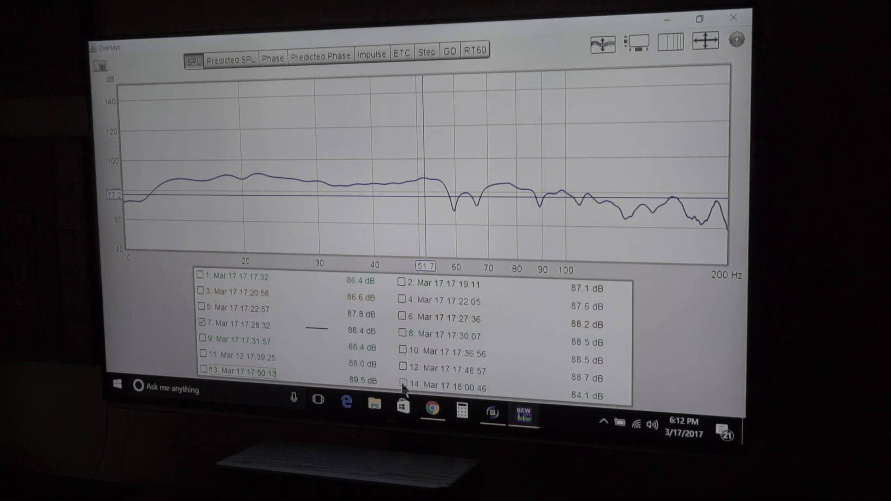
{"action": "left_click", "coordinate": [404, 383]}
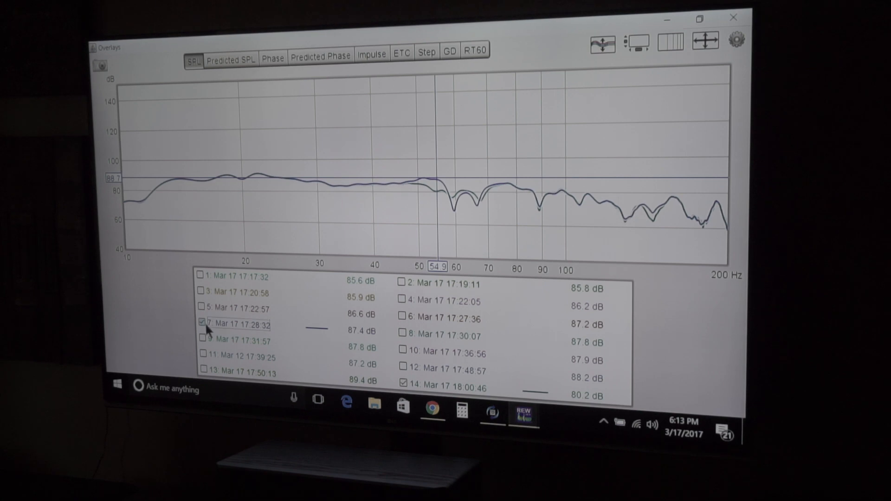
- Toggle measurement 7 off, on and off again, leaving measurement 14 alone
{"action": "left_click", "coordinate": [201, 323]}
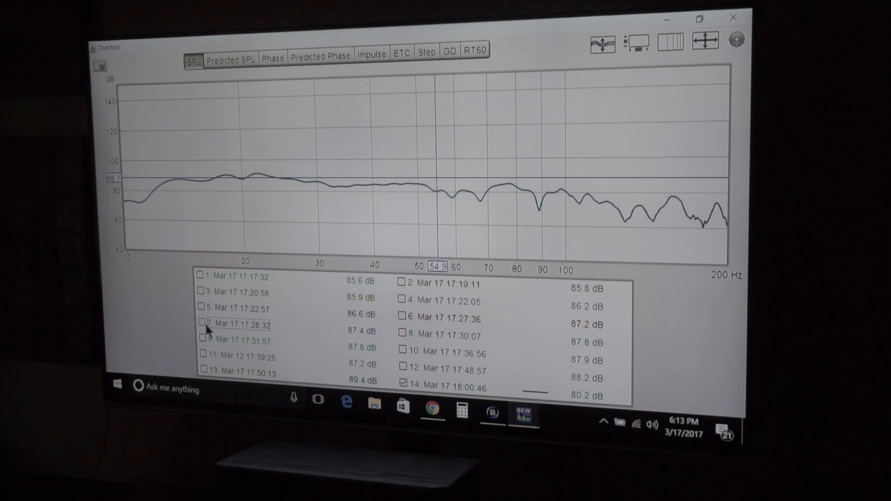
{"action": "left_click", "coordinate": [199, 325]}
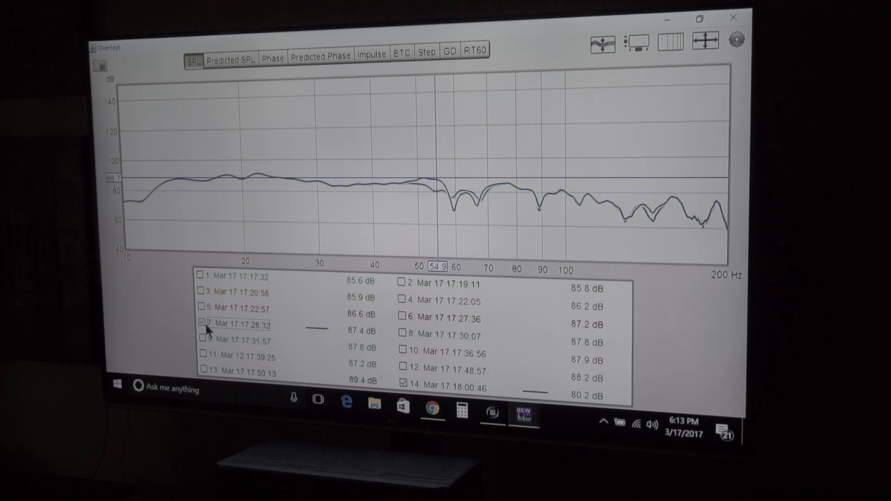
{"action": "left_click", "coordinate": [201, 324]}
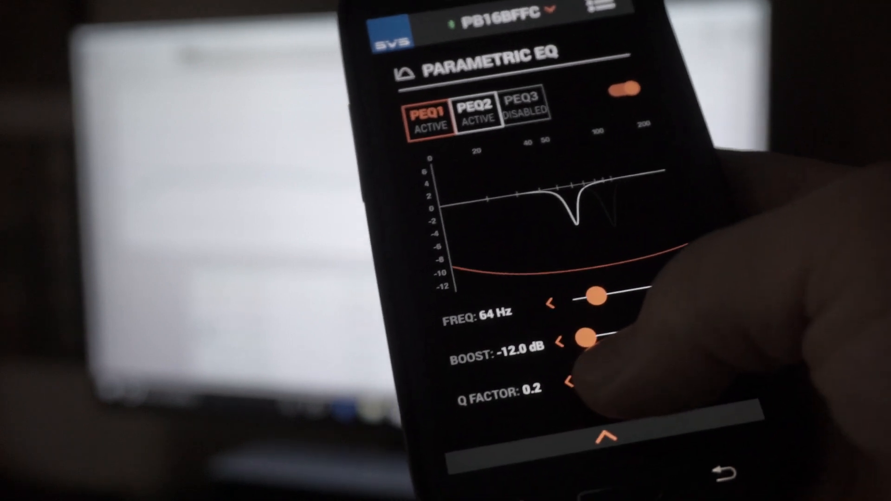
- Slide PEQ1's Q factor up to narrow the -12 dB cut at 64 Hz
{"action": "left_click_drag", "start_coordinate": [586, 381], "coordinate": [689, 356]}
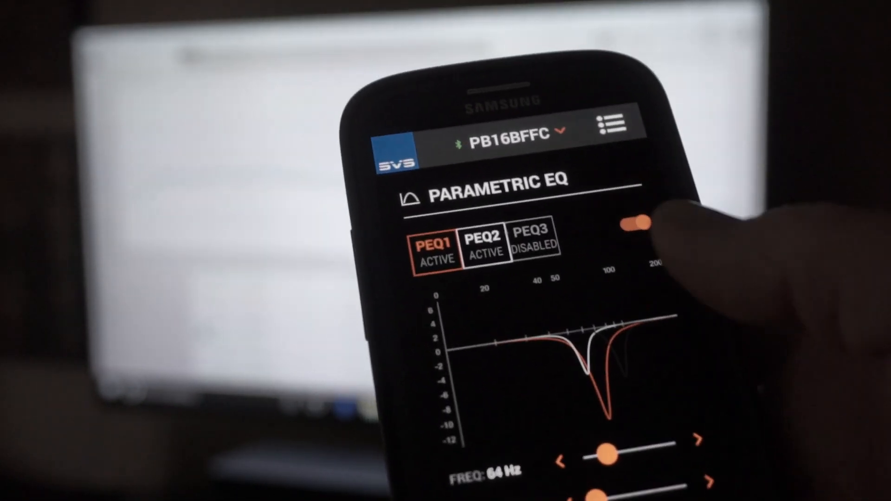
{"action": "left_click", "coordinate": [484, 244]}
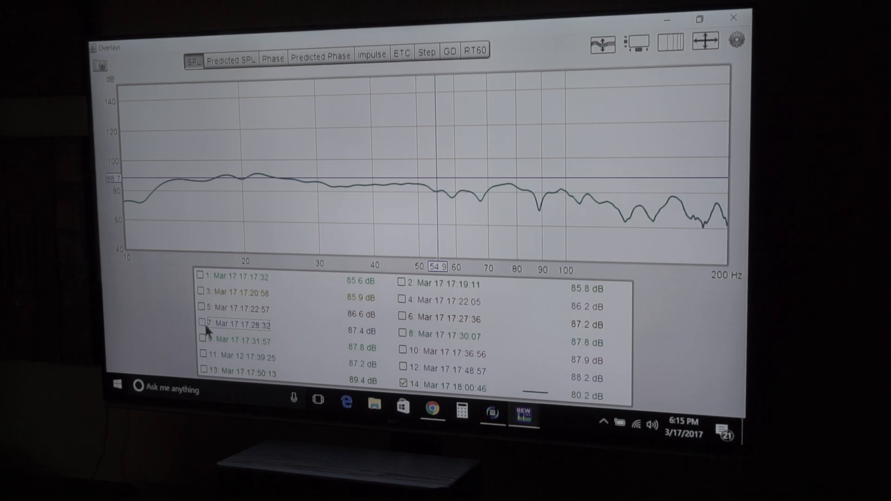
- Briefly compare measurements 7 and 11 against 14, ending with measurement 14's curve alone
{"action": "left_click", "coordinate": [201, 325]}
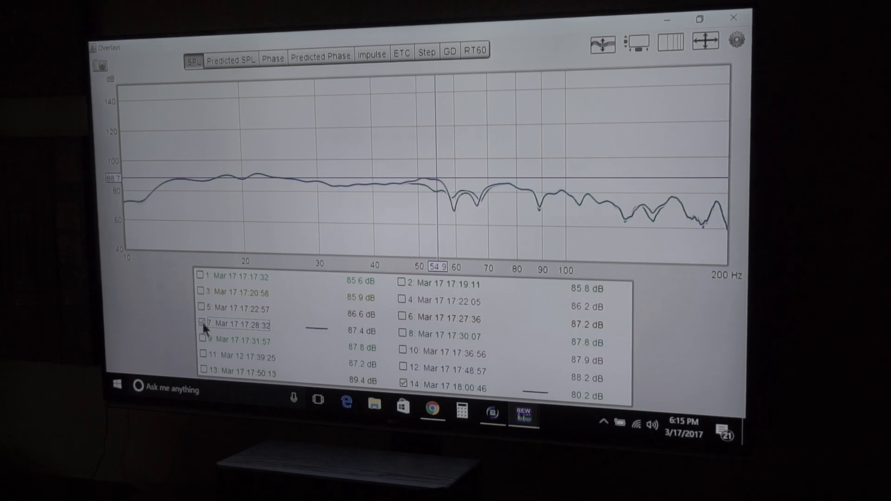
{"action": "left_click", "coordinate": [201, 325]}
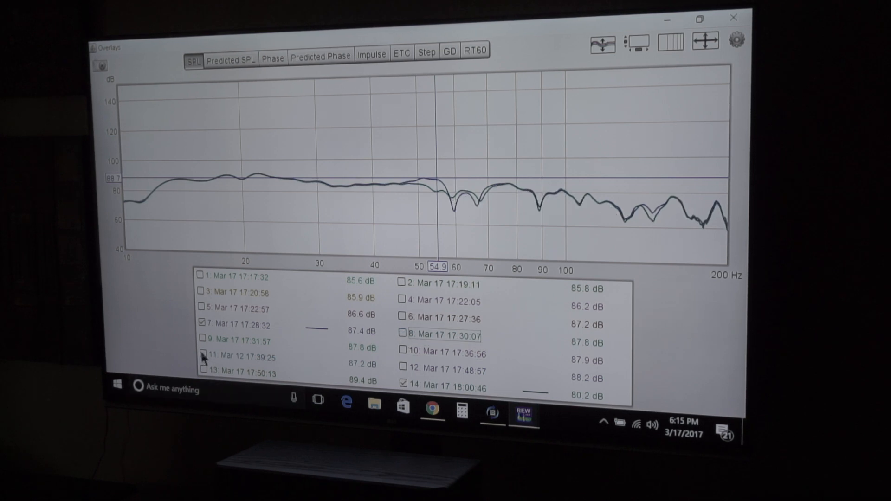
{"action": "left_click", "coordinate": [200, 356]}
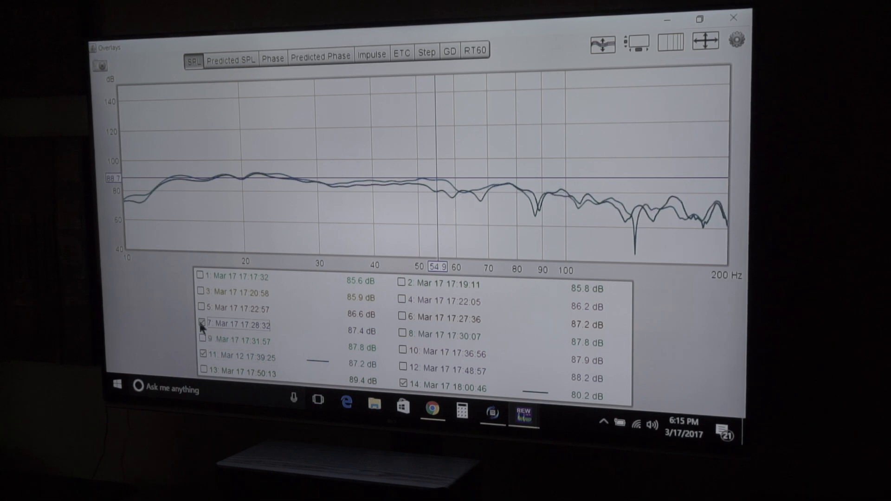
{"action": "left_click", "coordinate": [402, 387]}
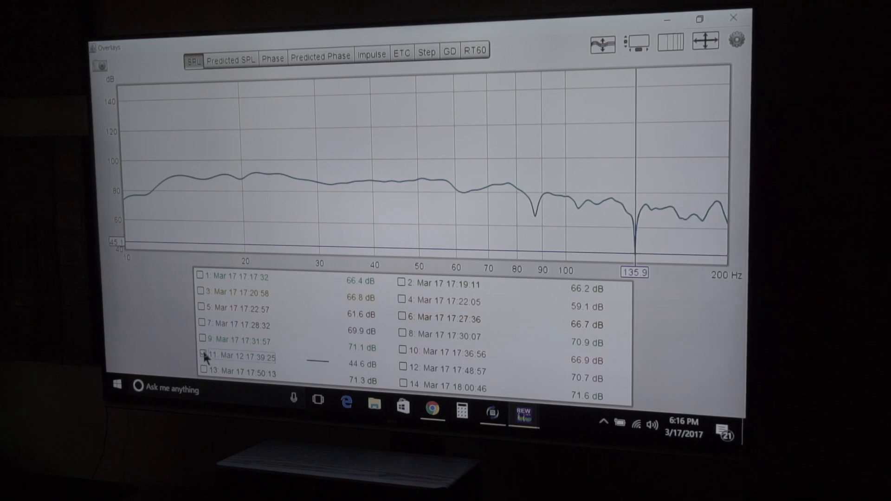
{"action": "left_click", "coordinate": [404, 383]}
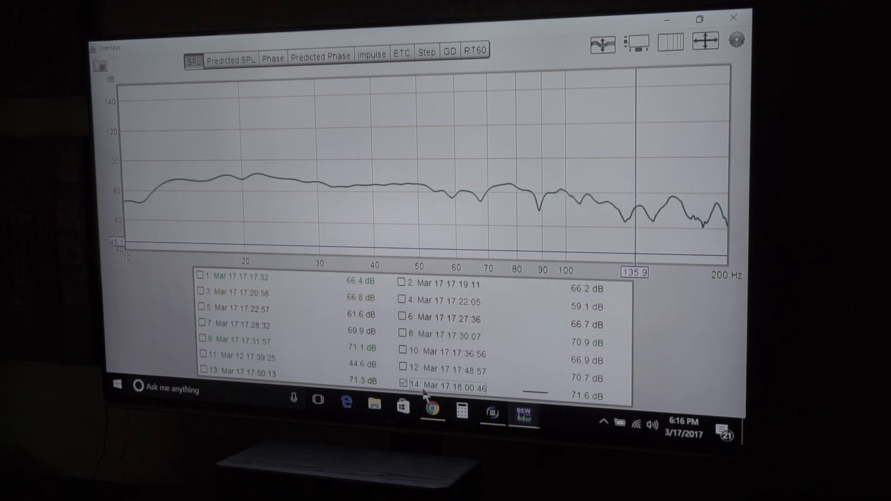
{"action": "mouse_move", "coordinate": [227, 373]}
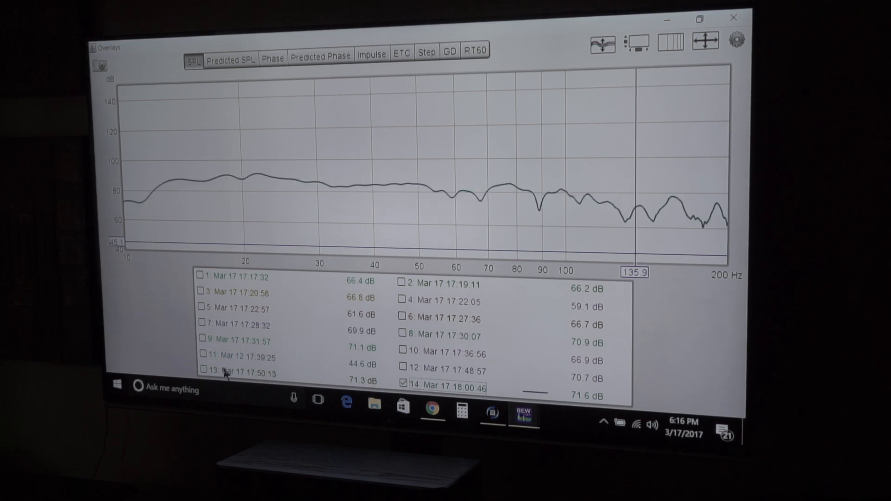
- Briefly overlay measurement 13's curve on measurement 14's, then hide it again
{"action": "left_click", "coordinate": [201, 371]}
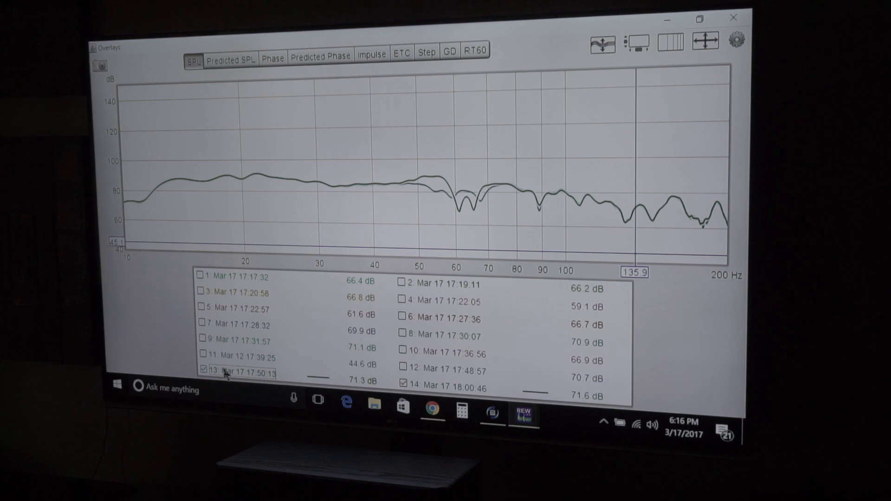
{"action": "left_click", "coordinate": [200, 370]}
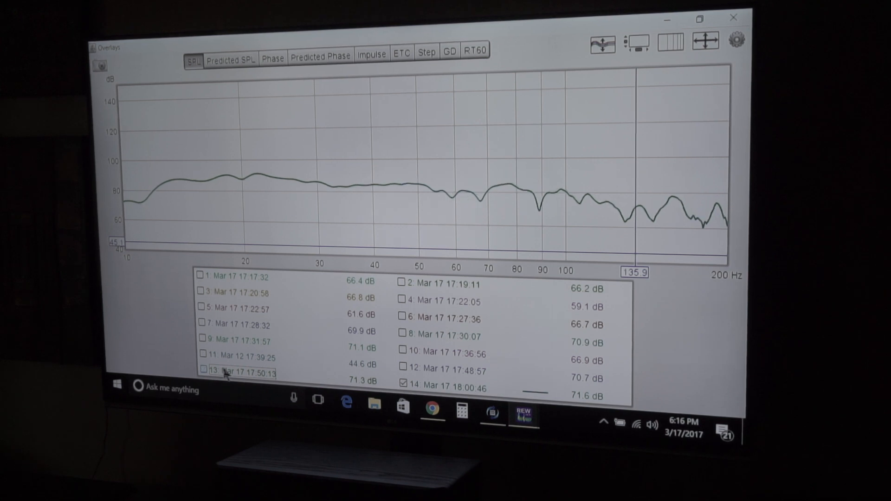